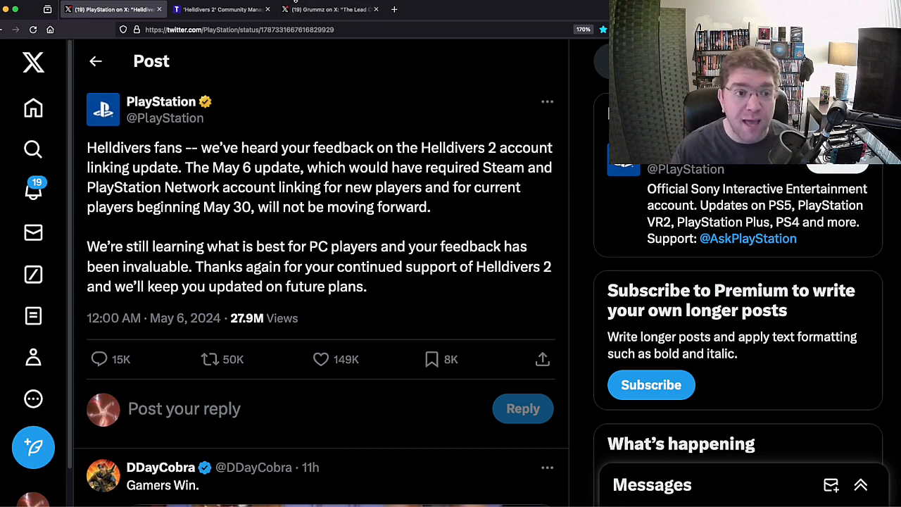
Switch to the post criticising the Helldivers 2 lead community manager
click(220, 9)
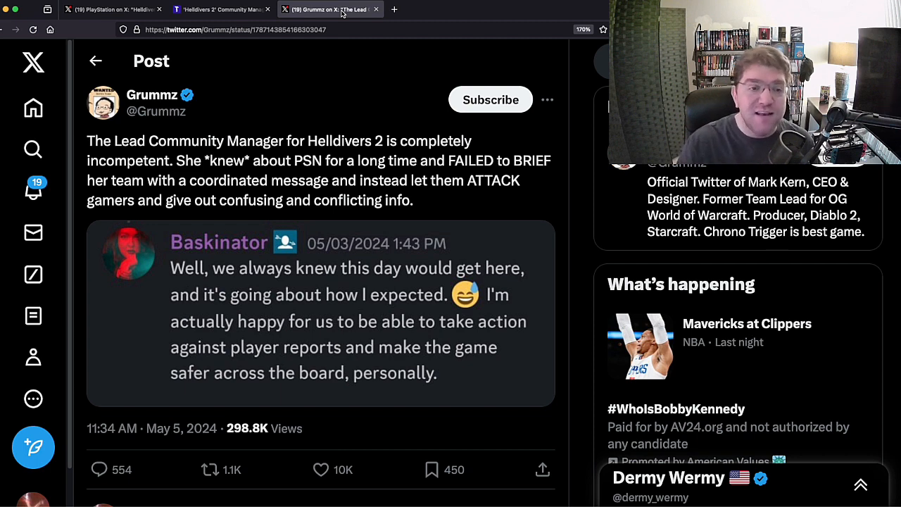
Glance at the community manager article and return to PlayStation's account-linking reversal post
click(112, 8)
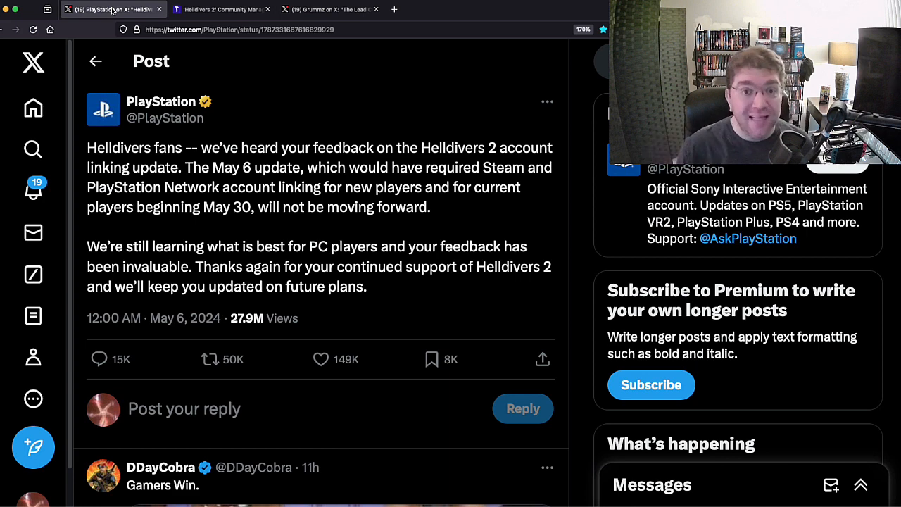
click(220, 8)
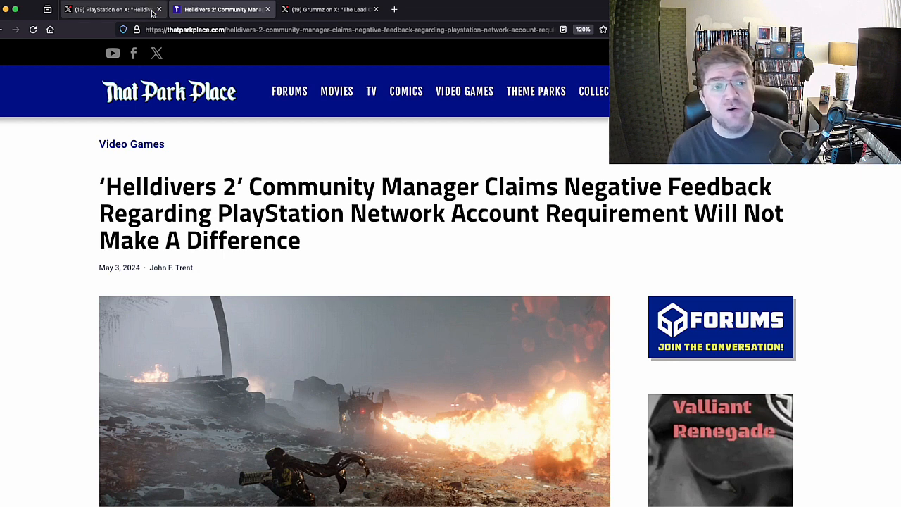
click(113, 9)
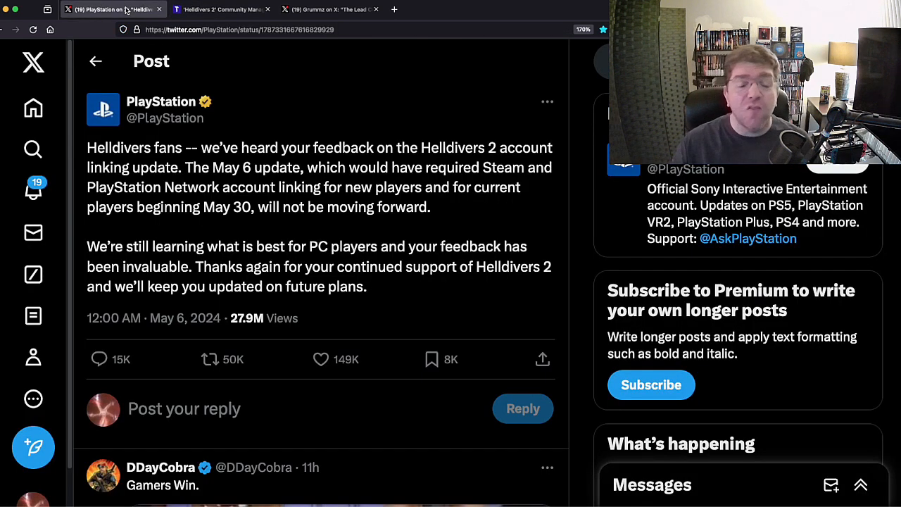